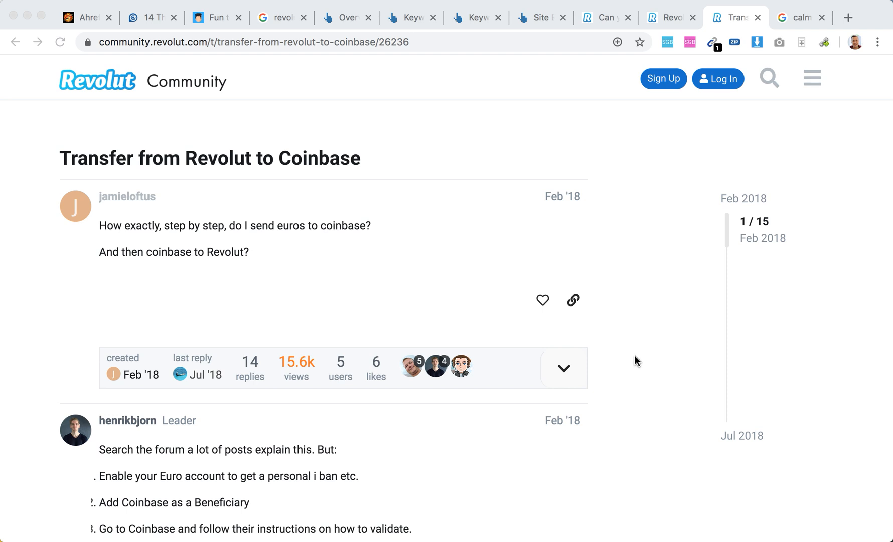
Read through the remaining Coinbase transfer replies, then switch to the 'Cant link my revolute card with Coinbase' thread.
scroll(down, 3)
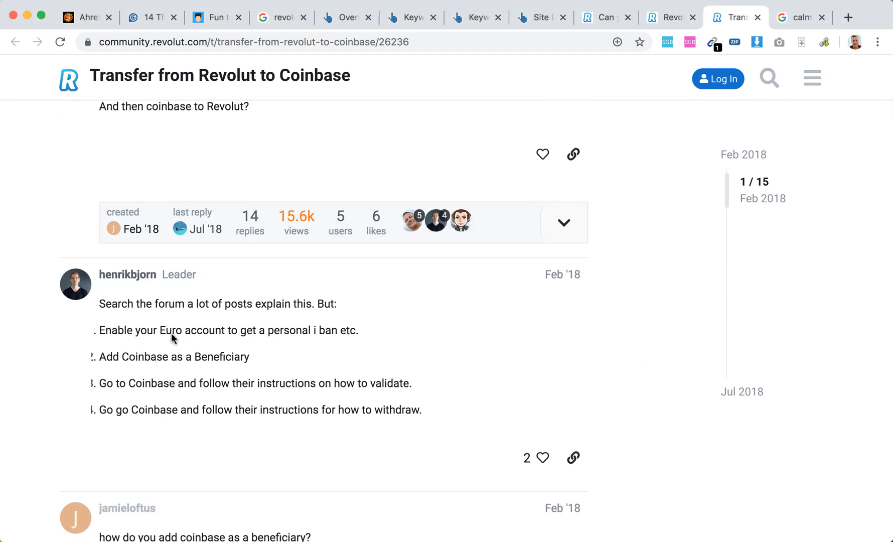
scroll(up, 3)
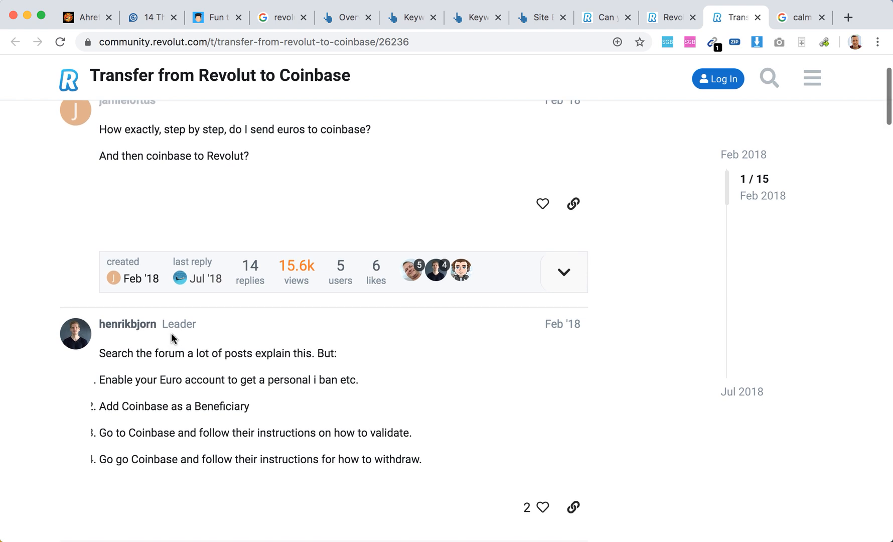
scroll(down, 3)
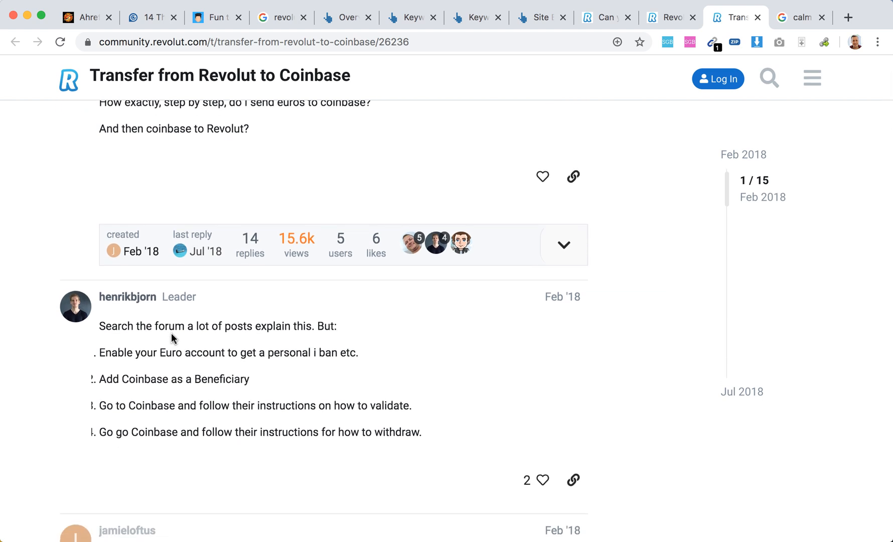
scroll(down, 3)
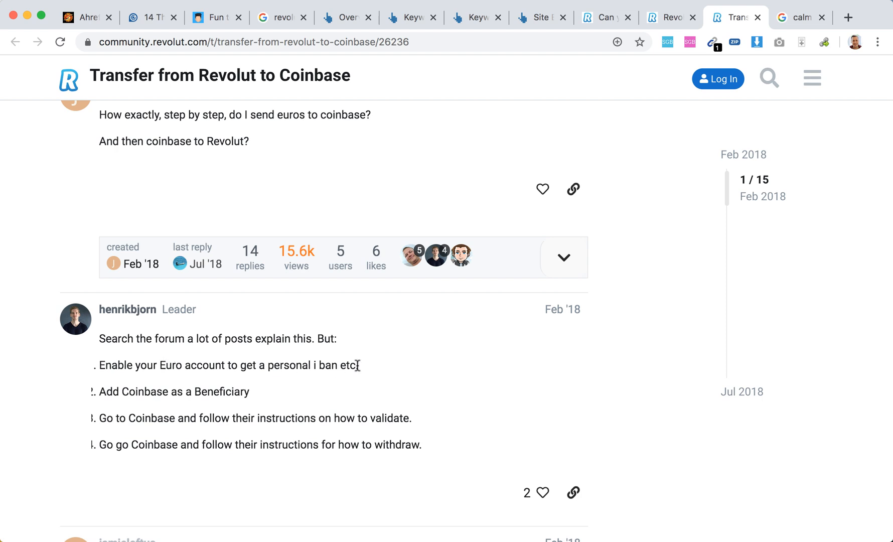
mouse_move(354, 366)
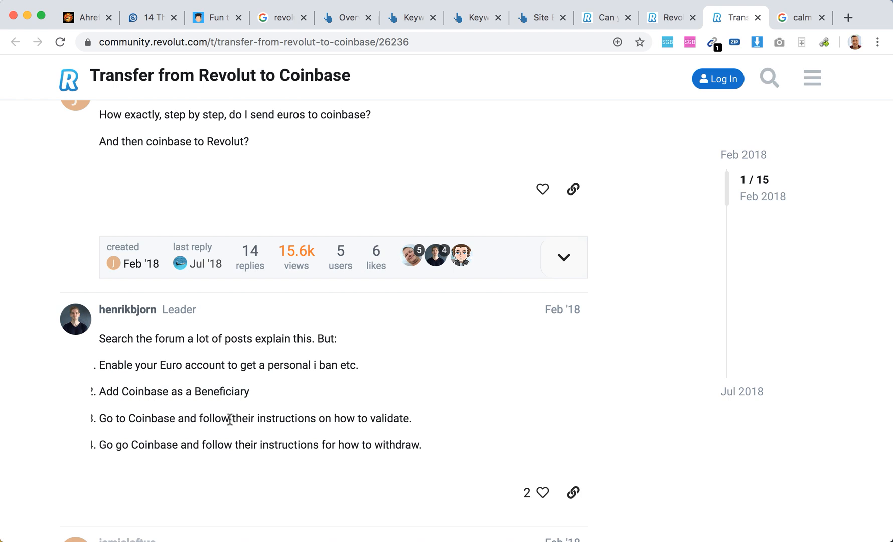
mouse_move(344, 417)
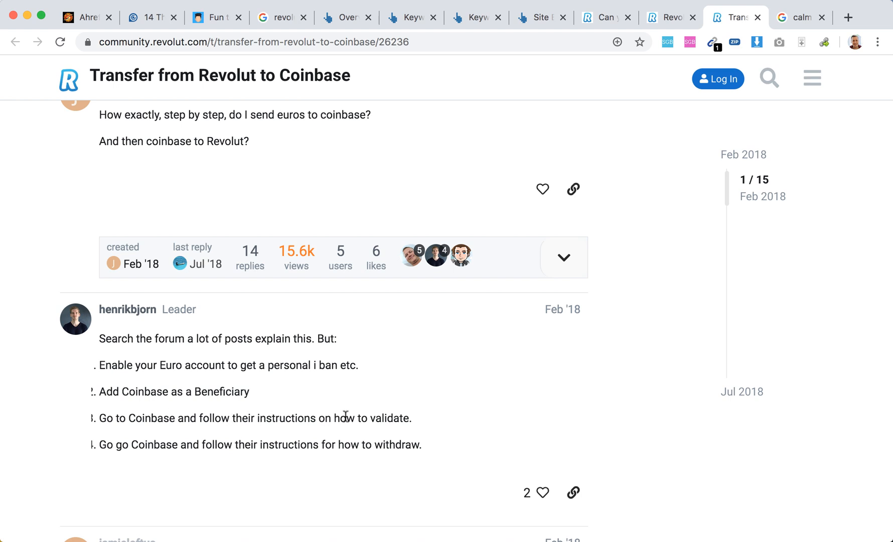
mouse_move(220, 446)
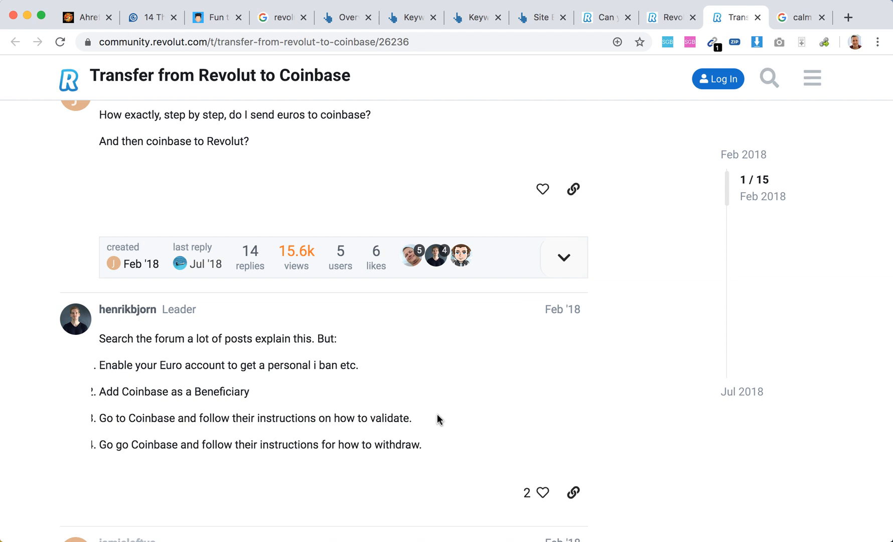
scroll(down, 3)
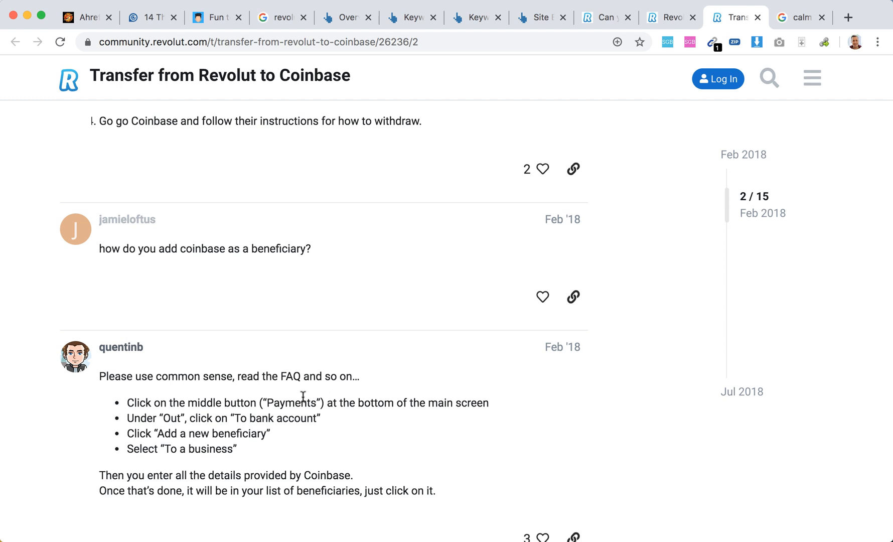
mouse_move(237, 426)
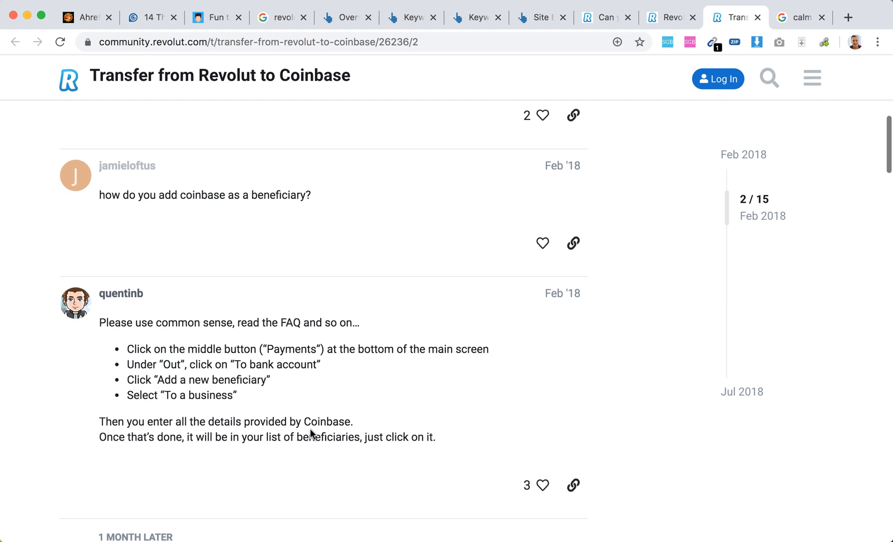
scroll(down, 3)
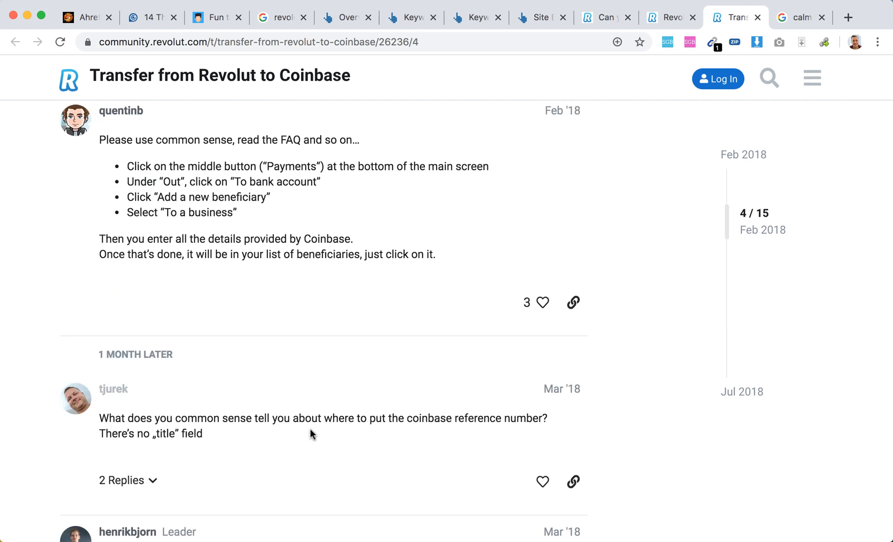
scroll(down, 3)
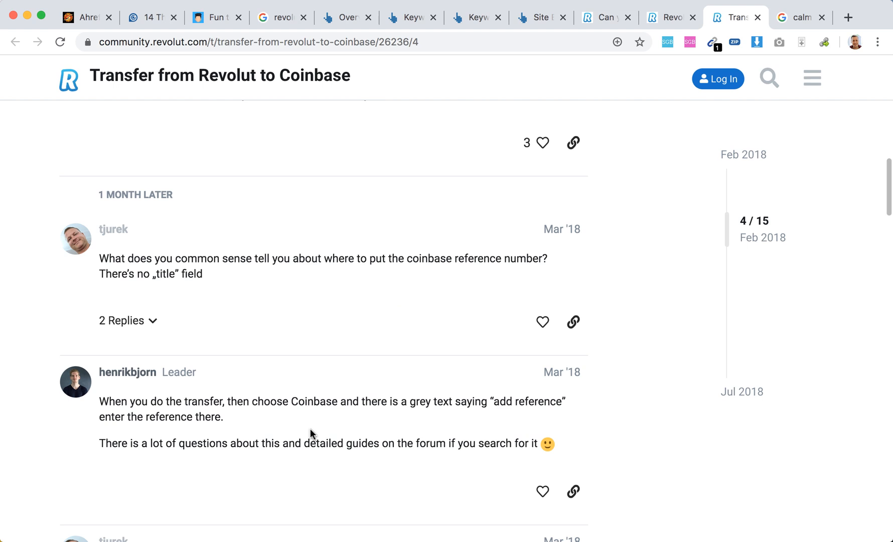
click(734, 17)
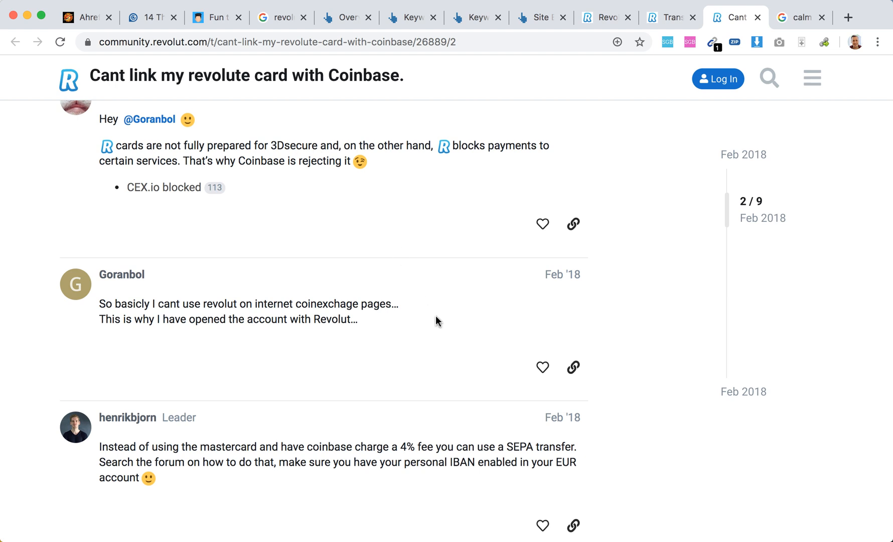
Highlight the Leader's advice 'make sure you have your personal IBAN enabled in your' and read on to post 4 of 9.
scroll(down, 3)
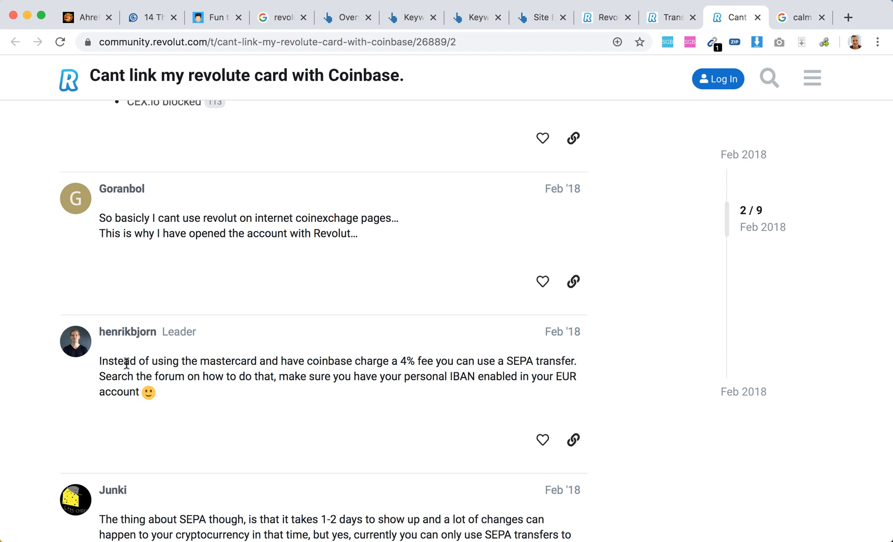
mouse_move(338, 360)
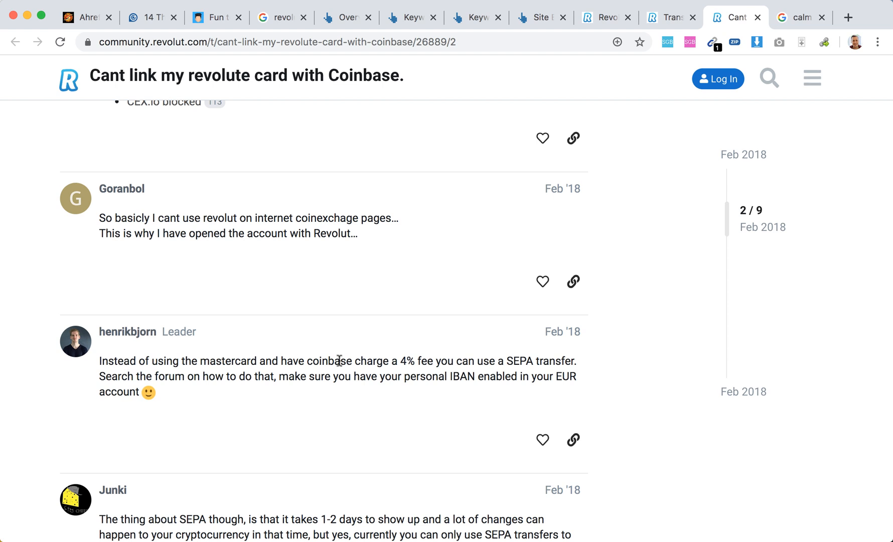
mouse_move(392, 362)
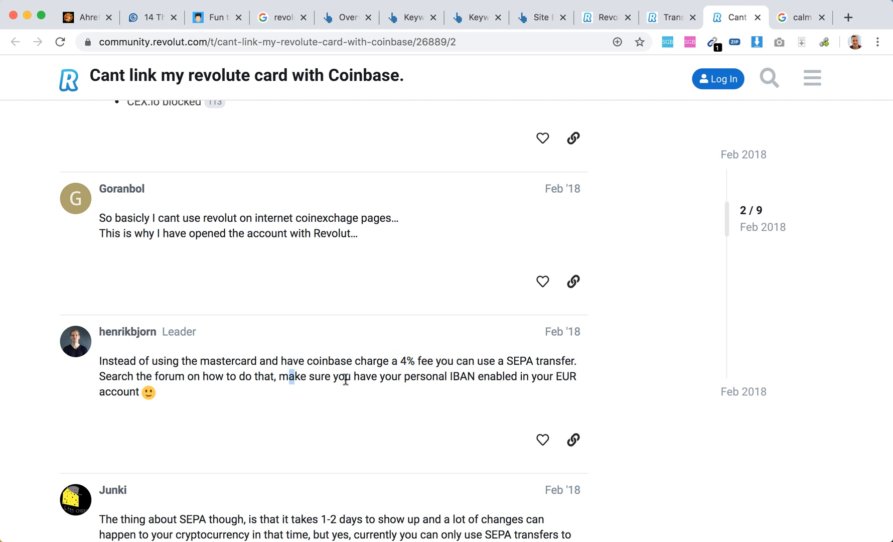
drag(292, 376, 535, 376)
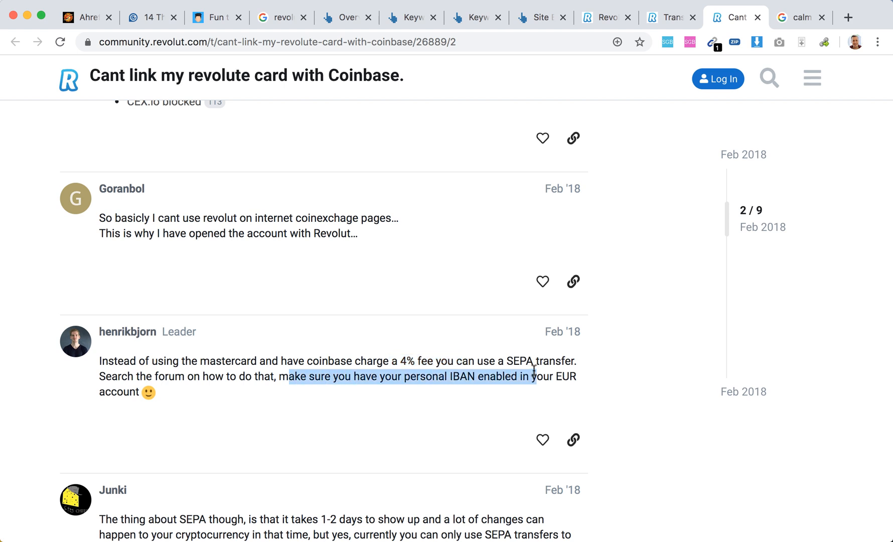
mouse_move(498, 395)
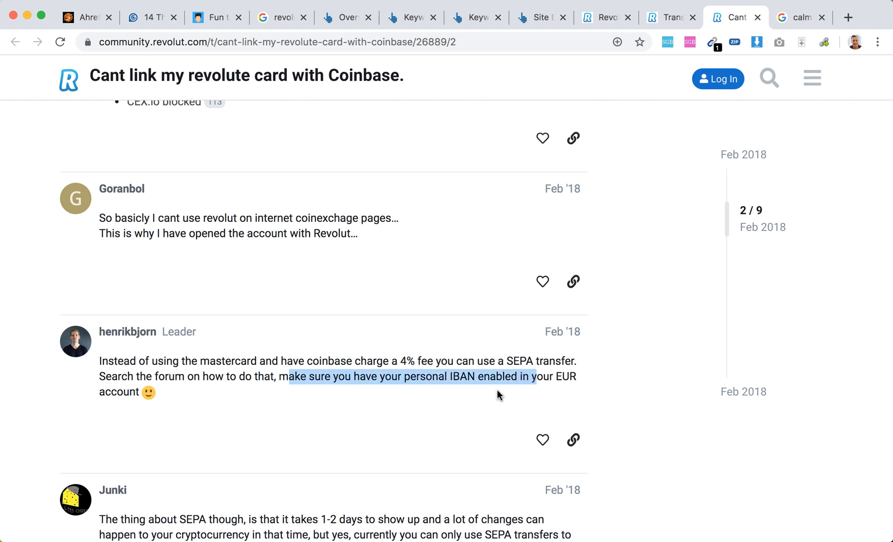
scroll(down, 3)
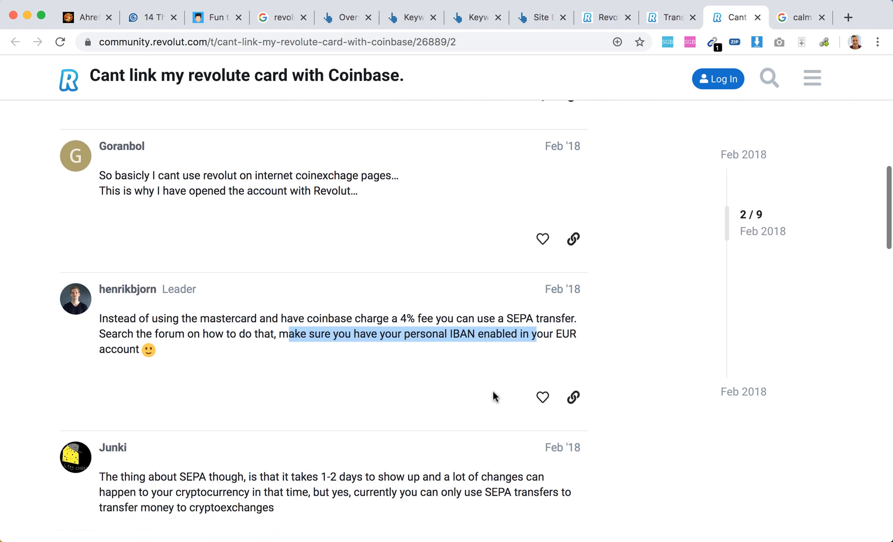
scroll(down, 3)
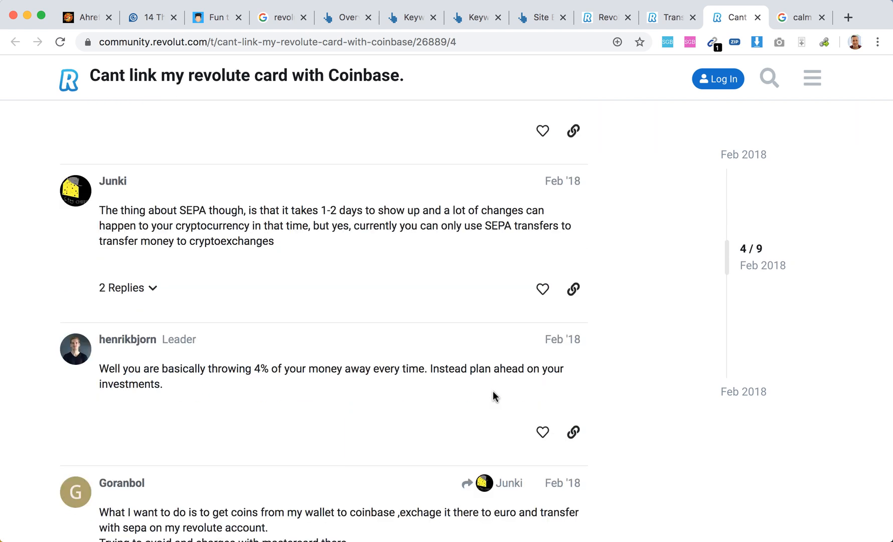
scroll(down, 3)
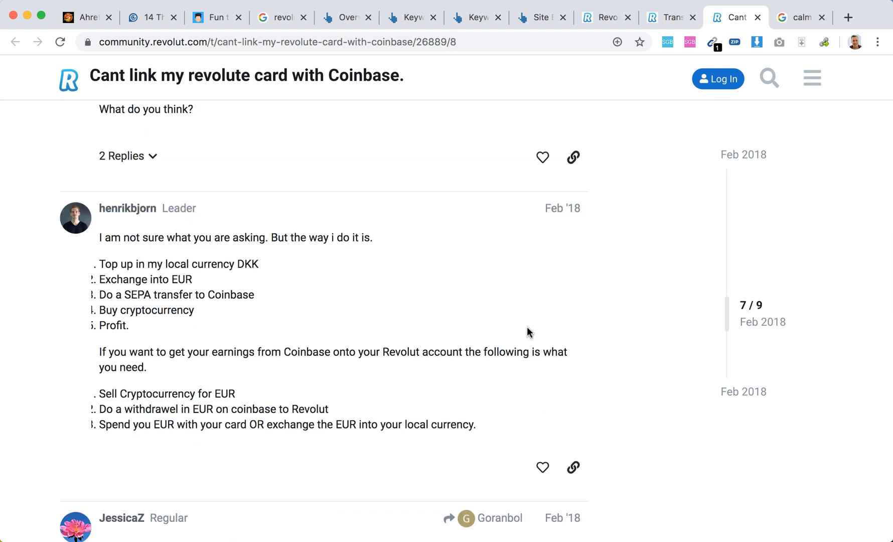
mouse_move(293, 282)
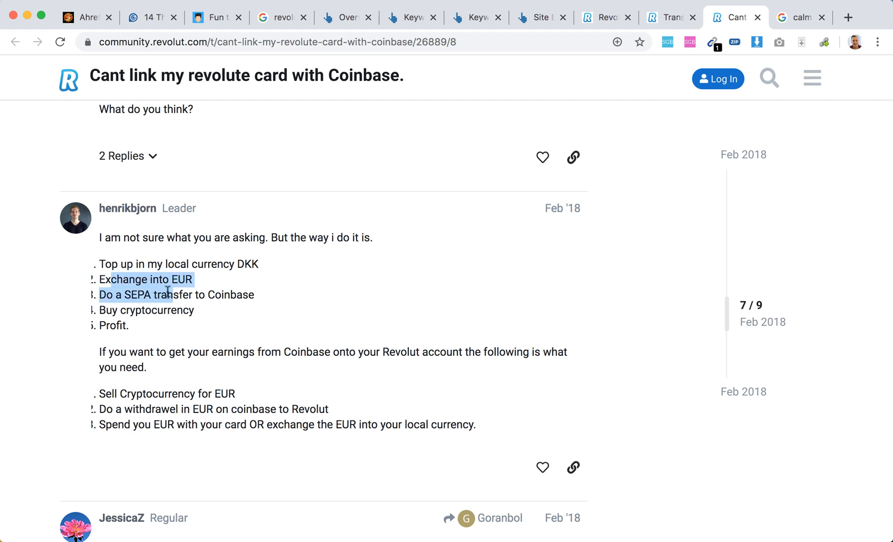
click(165, 285)
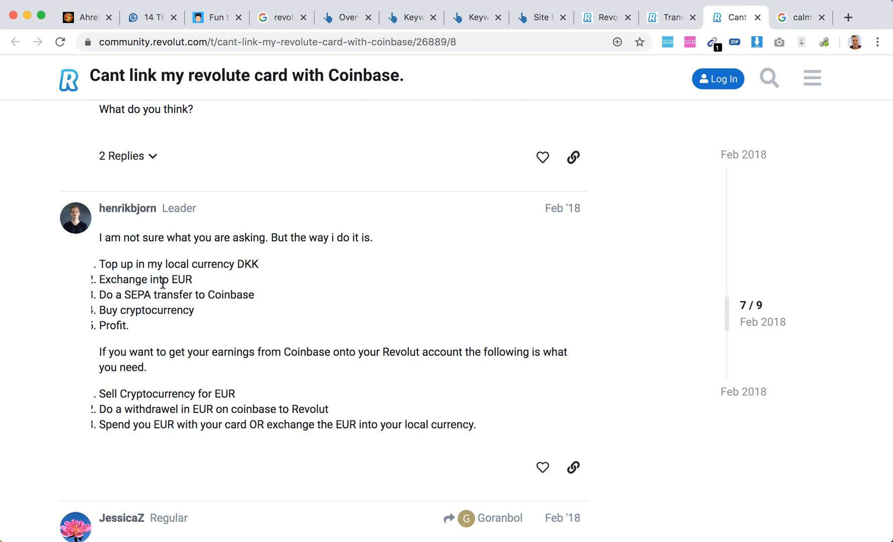
mouse_move(147, 294)
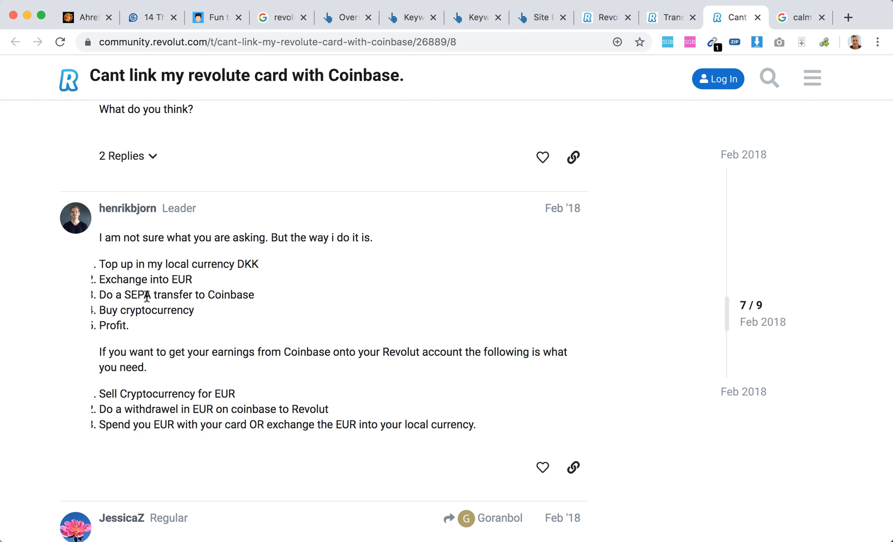
mouse_move(156, 318)
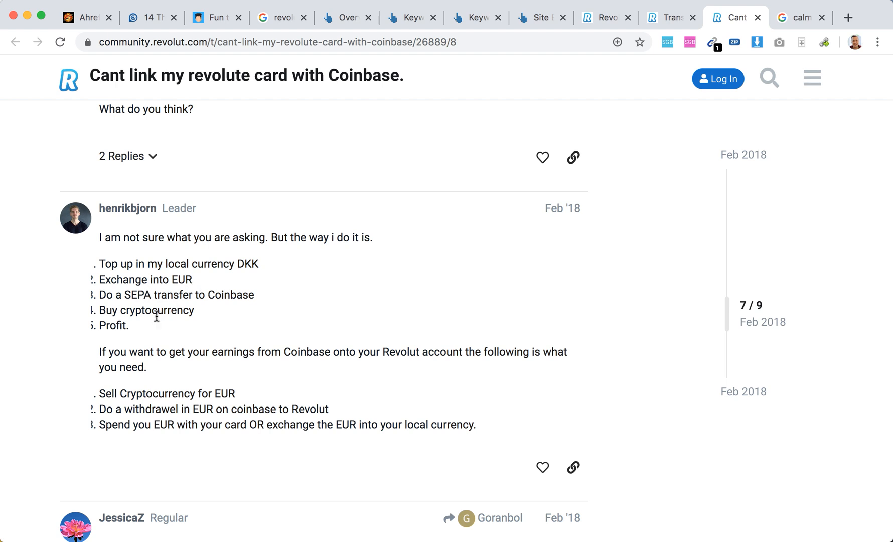
mouse_move(271, 340)
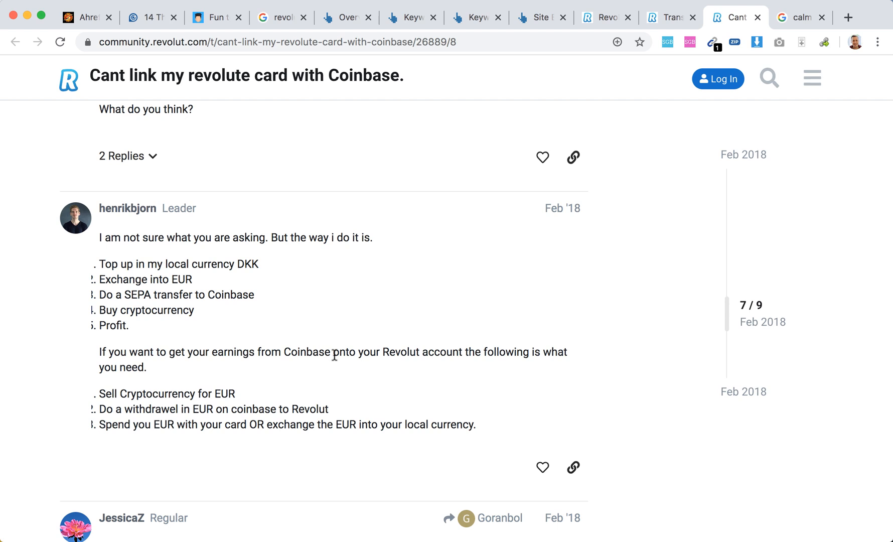
mouse_move(232, 393)
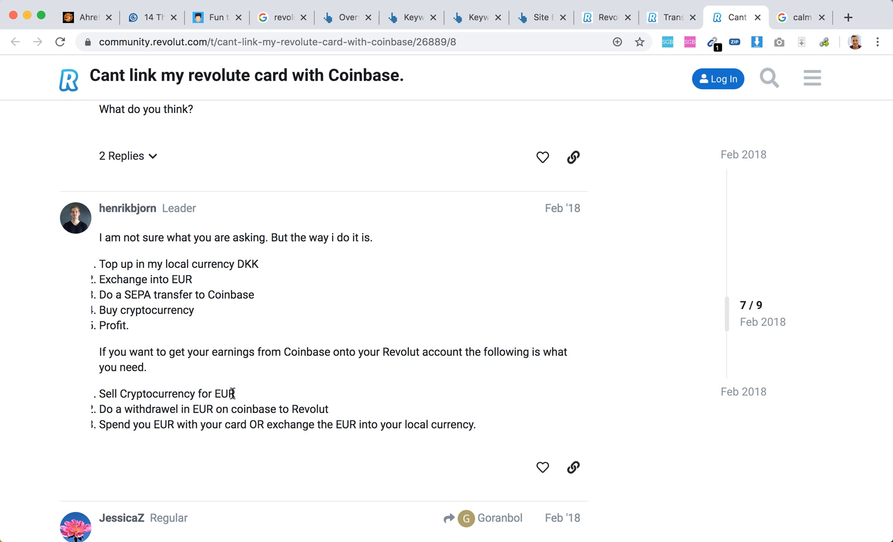
mouse_move(314, 405)
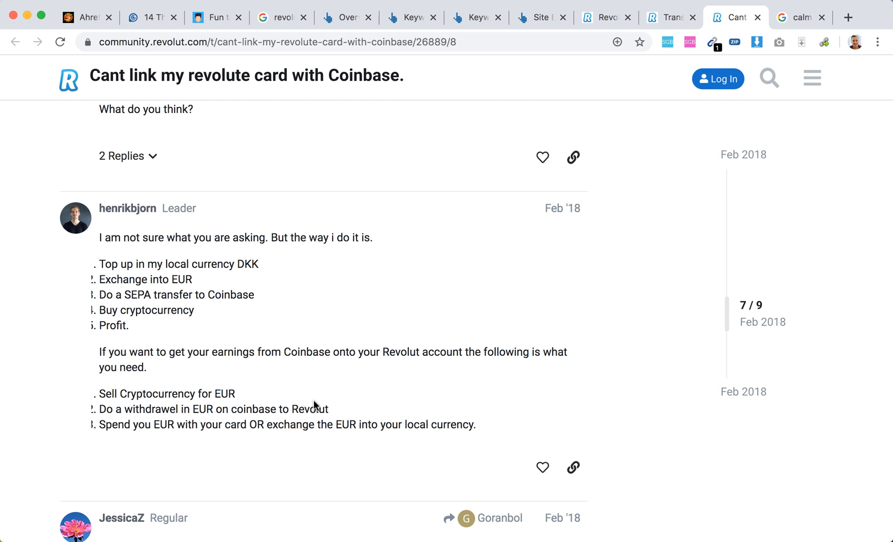
mouse_move(375, 404)
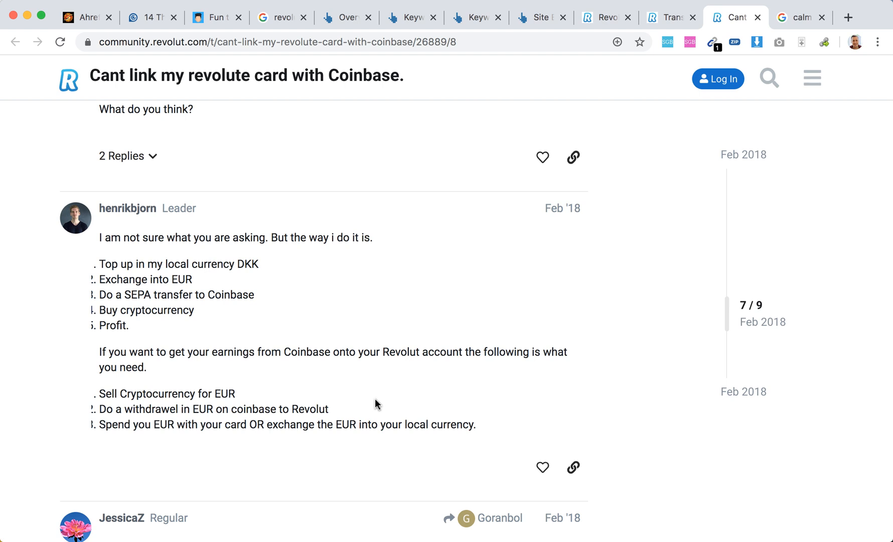
mouse_move(423, 411)
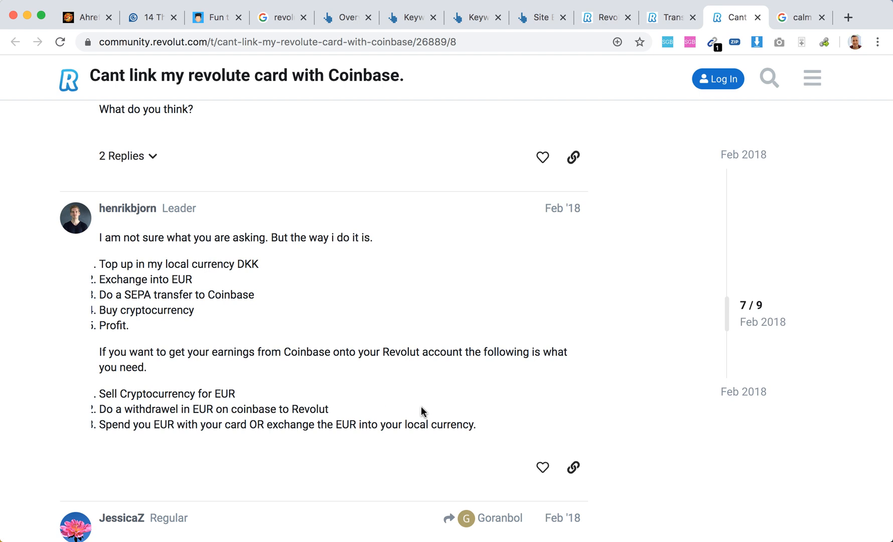
scroll(down, 3)
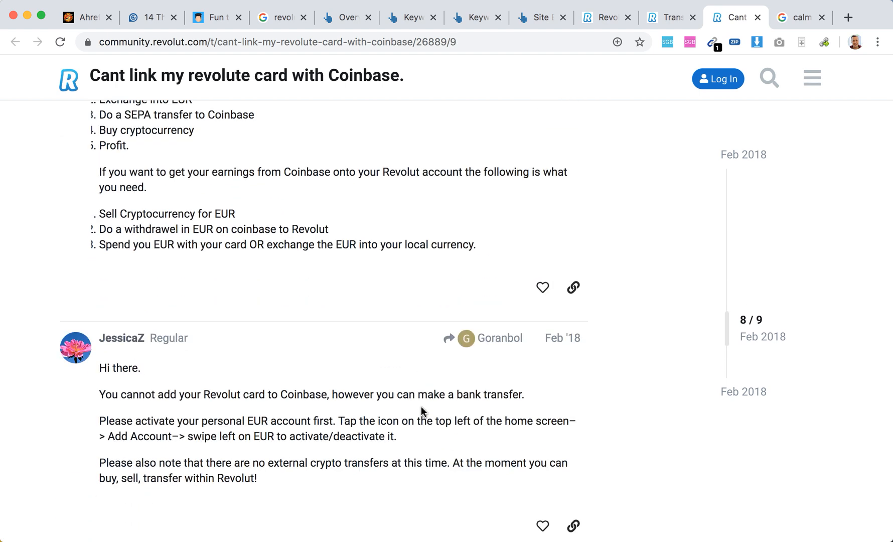